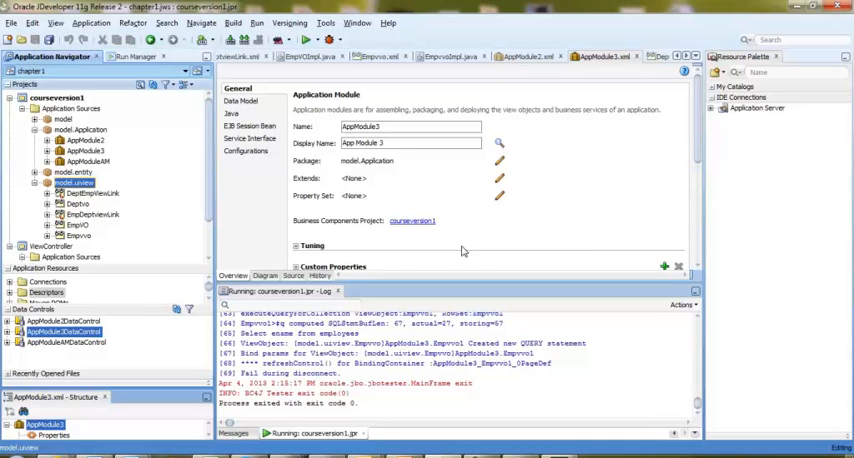
pyautogui.moveTo(152, 120)
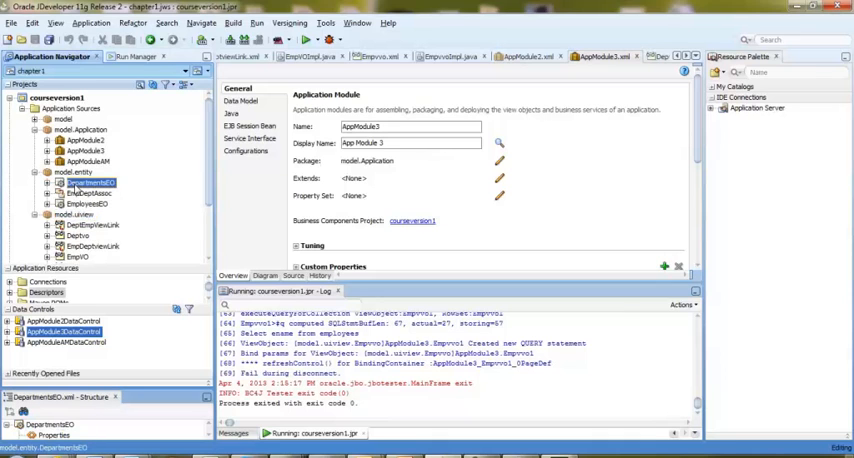
# Rearrange the Application Navigator to expose the model's view package and its view objects
pyautogui.click(88, 192)
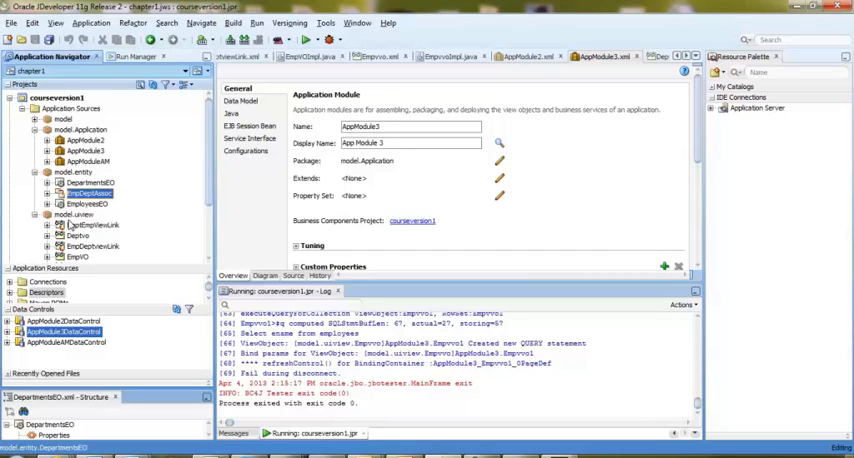
pyautogui.moveTo(208, 238)
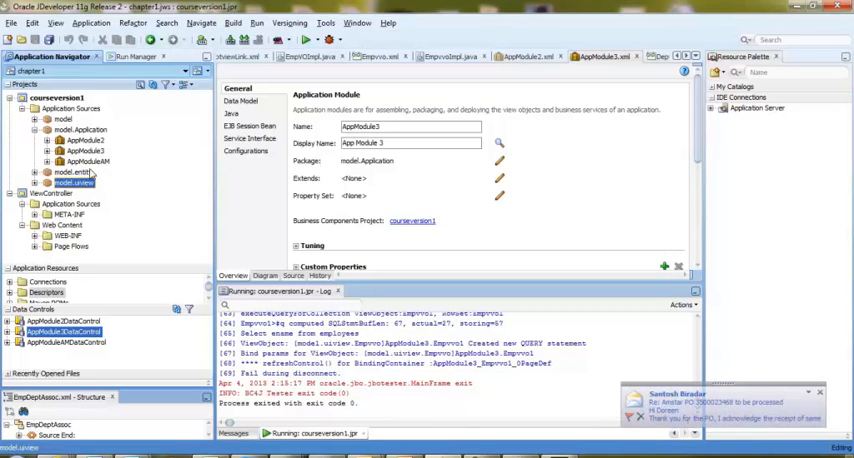
pyautogui.moveTo(86, 162)
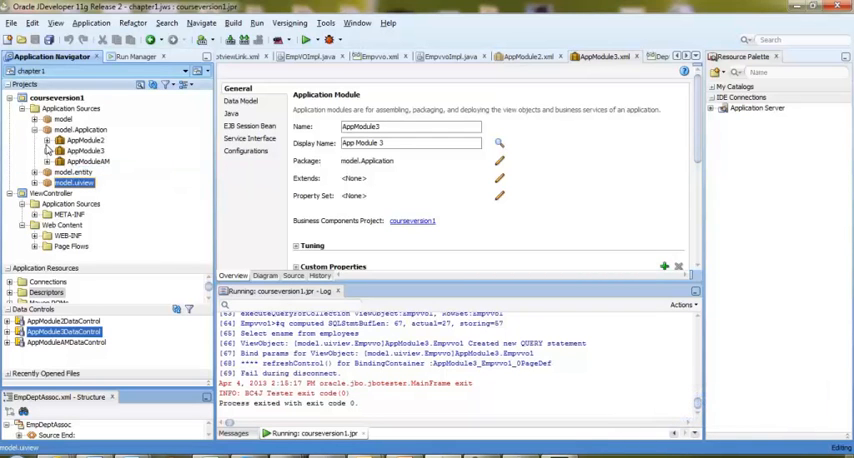
# Open AppModule1 from the application package and switch to its Data Model page
pyautogui.click(50, 152)
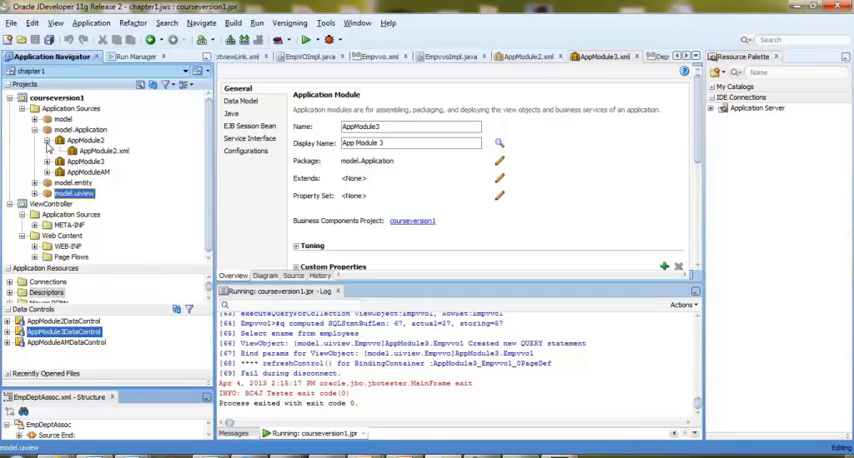
pyautogui.click(84, 140)
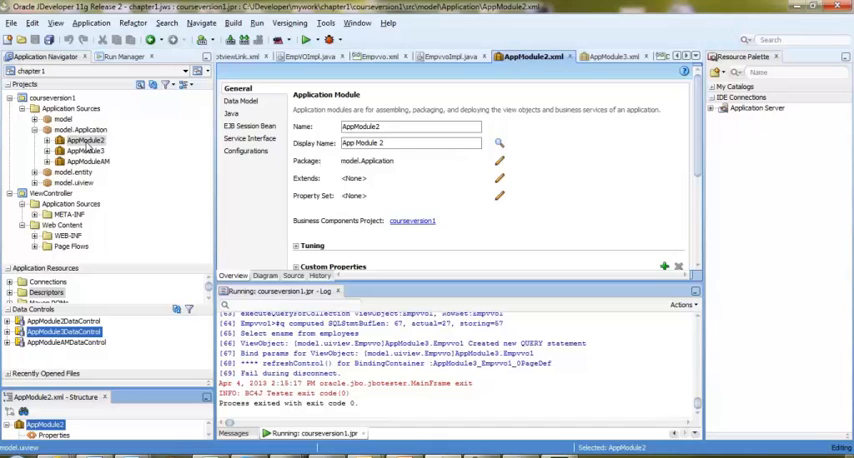
pyautogui.moveTo(248, 114)
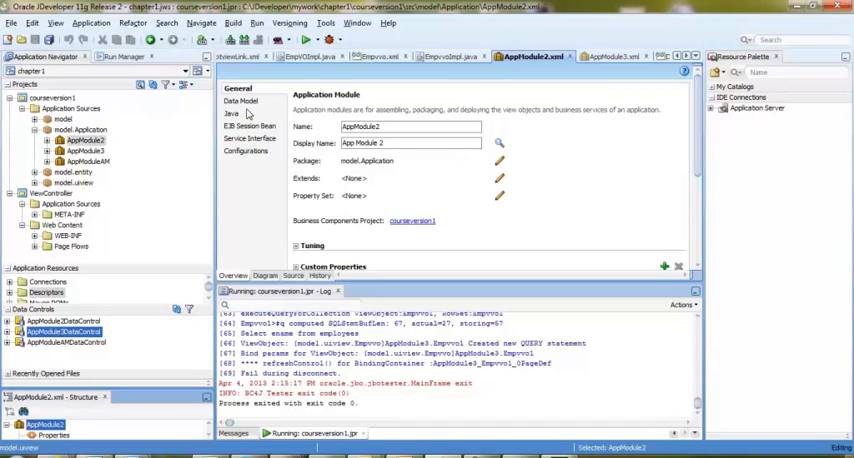
pyautogui.click(240, 102)
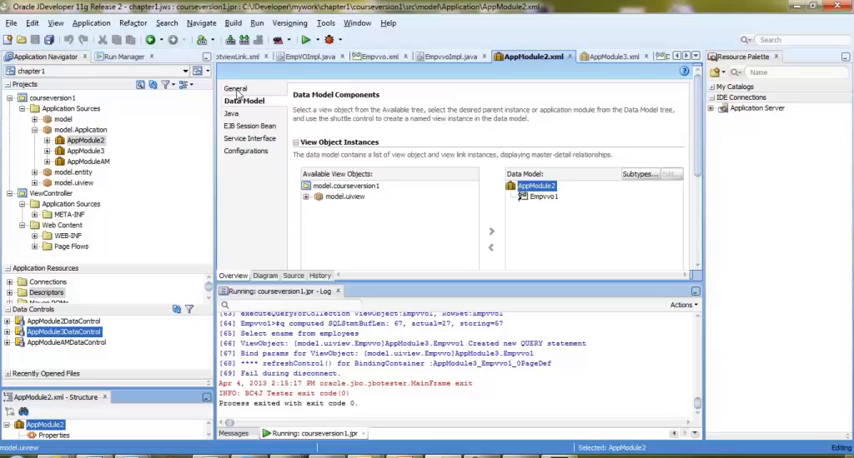
# Return to the module's General page and expand its data control to list view object instances
pyautogui.click(80, 128)
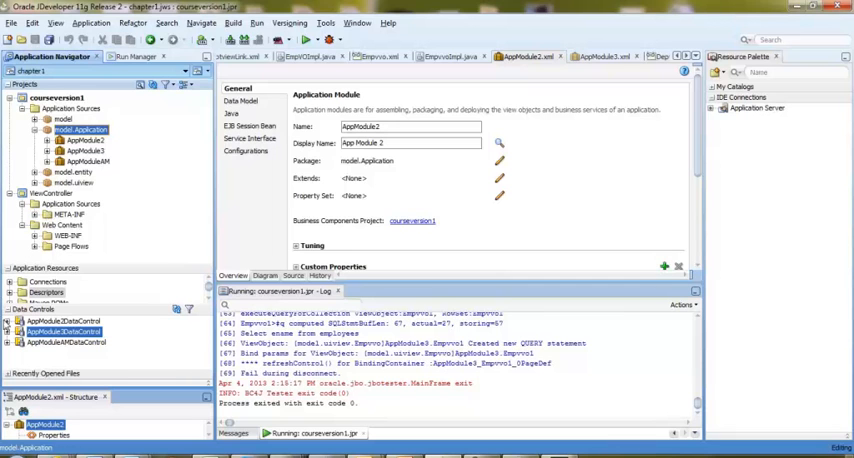
pyautogui.click(10, 332)
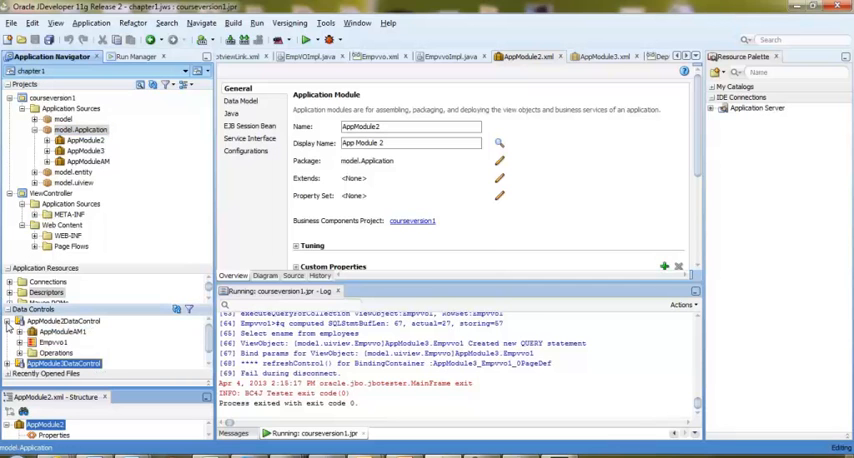